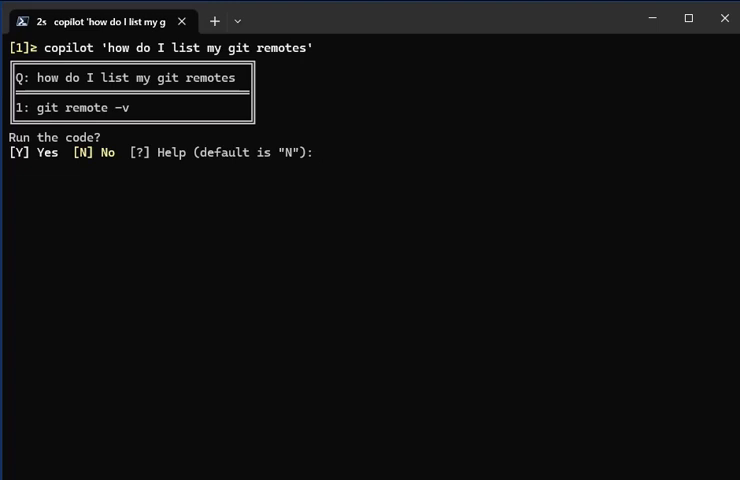
Enter the copilot question 'how do I cancel a git merge' at the new prompt.
type("copilot 'how do I cancel a git merge'")
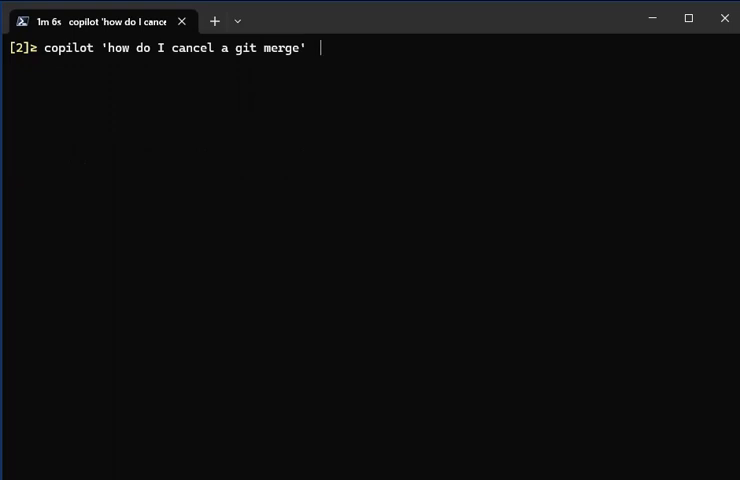
Submit the cancel-merge question and answer y to run the suggested 'git merge --abort'.
key("Enter")
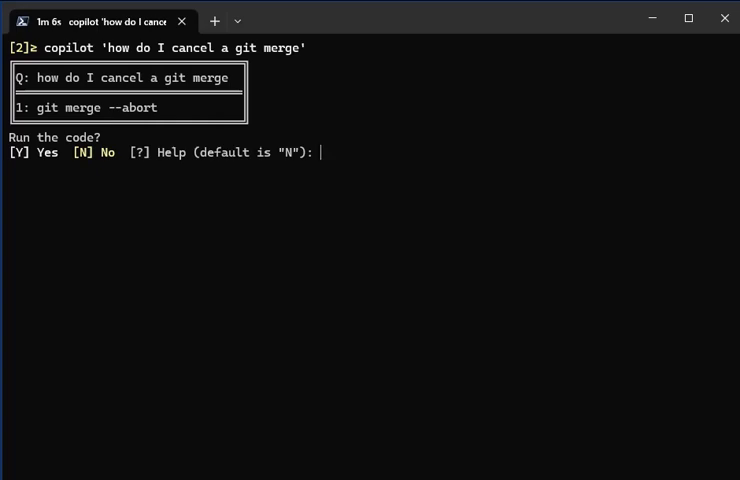
type("y gitignore\"")
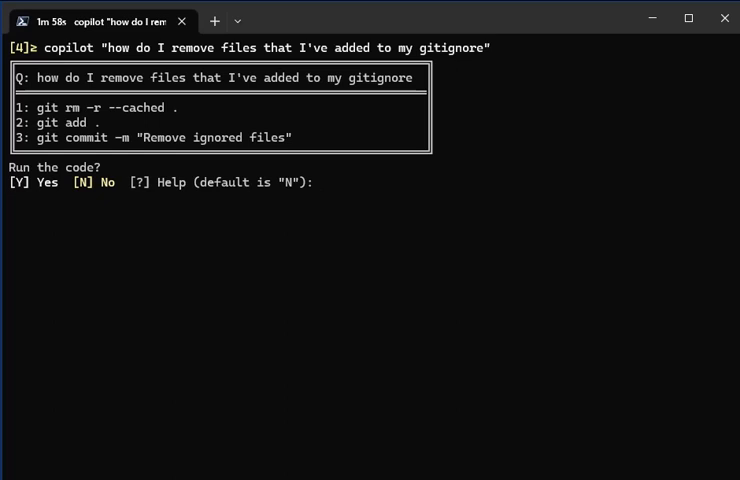
Answer y to run copilot's three gitignore file-removal commands.
type("y")
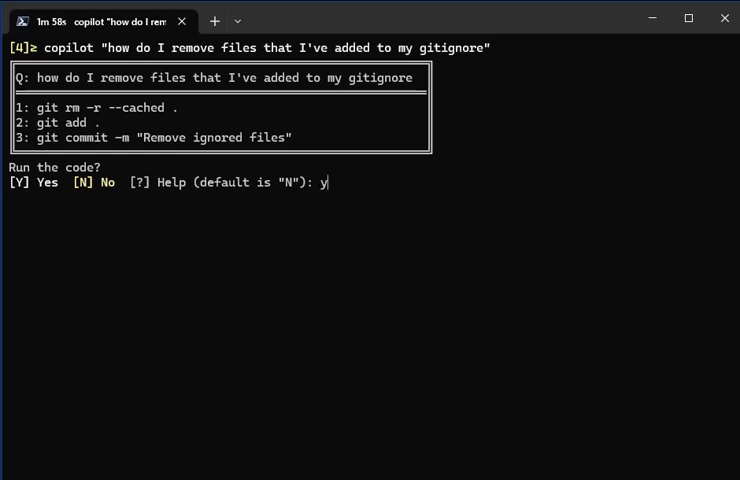